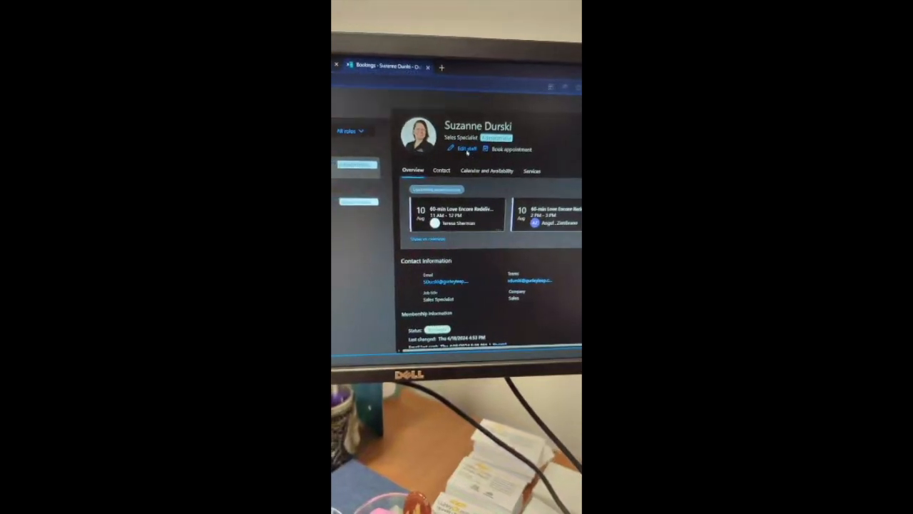
# Step: Review the staff member's availability, then edit the 60-min Love Encore Redelivery service's staff assignment
pyautogui.click(459, 149)
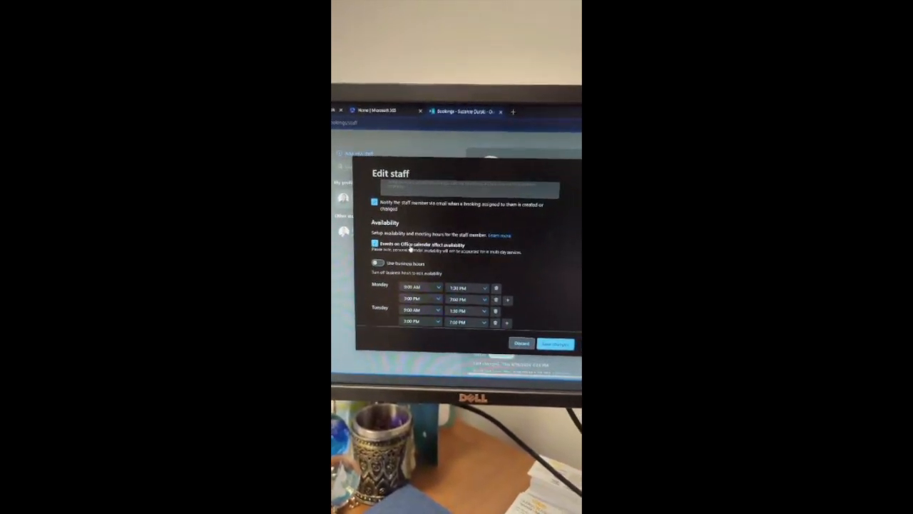
pyautogui.scroll(-3)
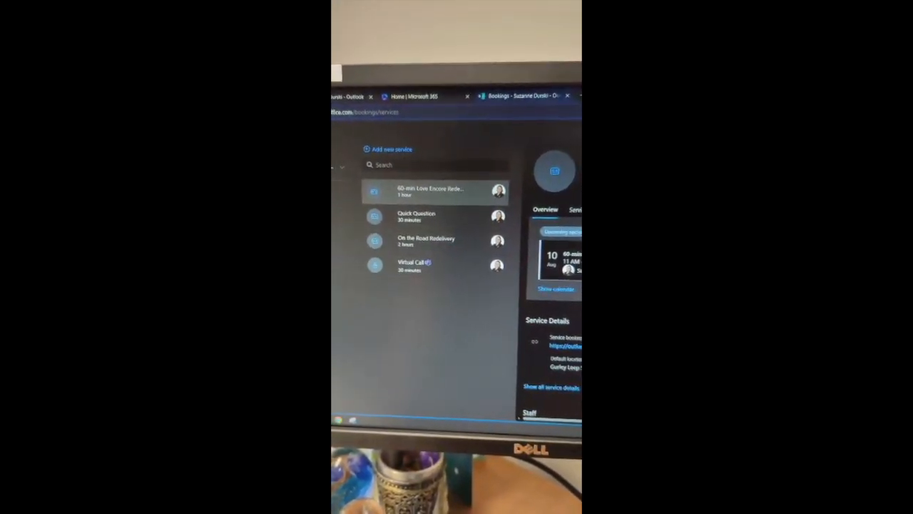
pyautogui.click(431, 191)
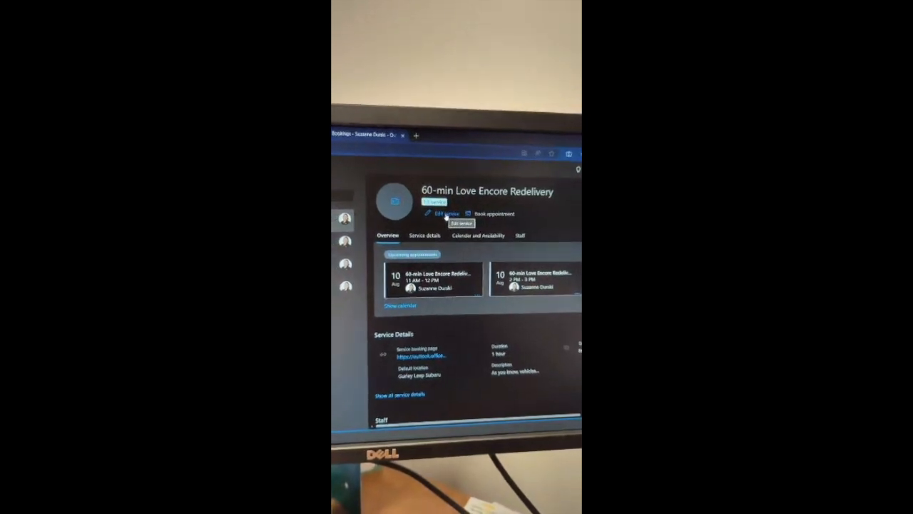
pyautogui.click(442, 214)
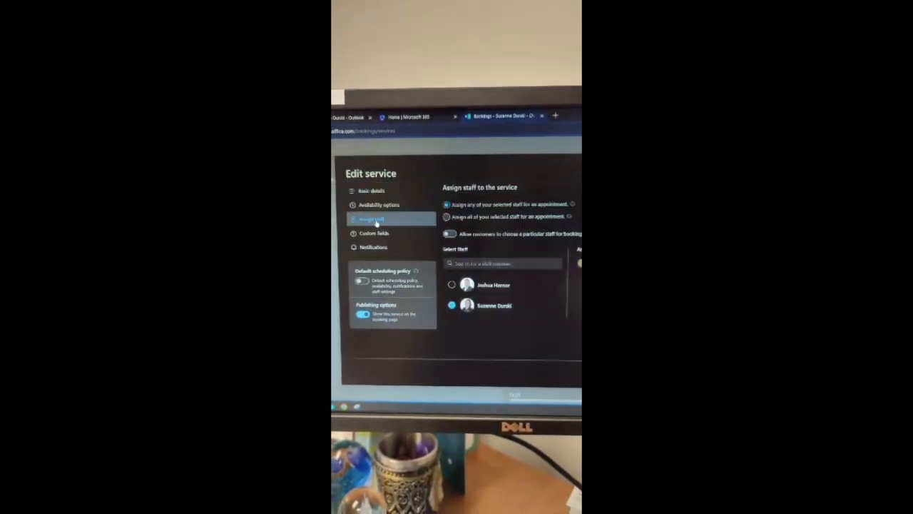
pyautogui.click(380, 205)
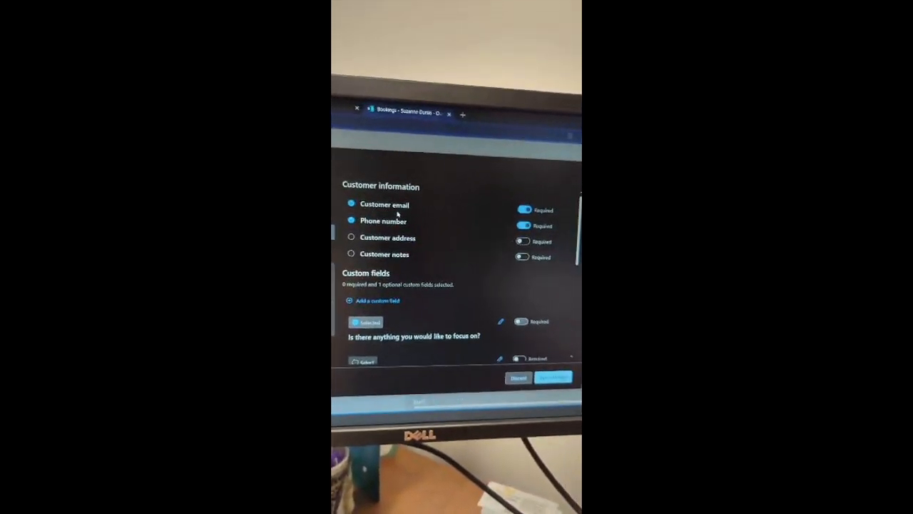
pyautogui.scroll(-3)
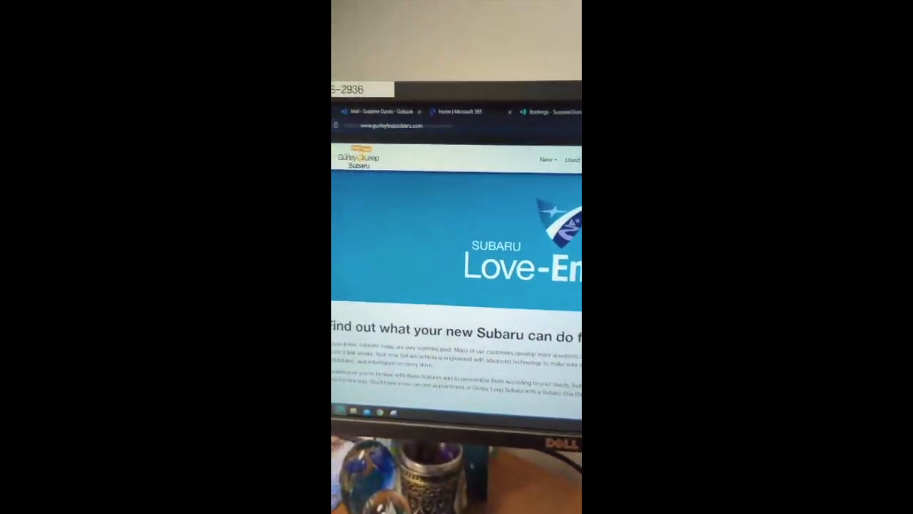
# Step: Use the Schedule Appointment button to reach the Your Subaru Love Encore Delivery booking page
pyautogui.scroll(-3)
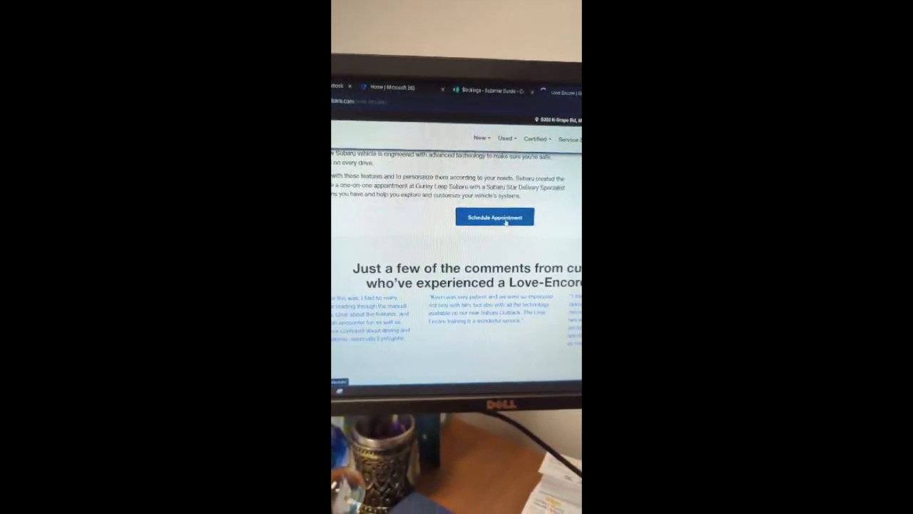
pyautogui.click(494, 217)
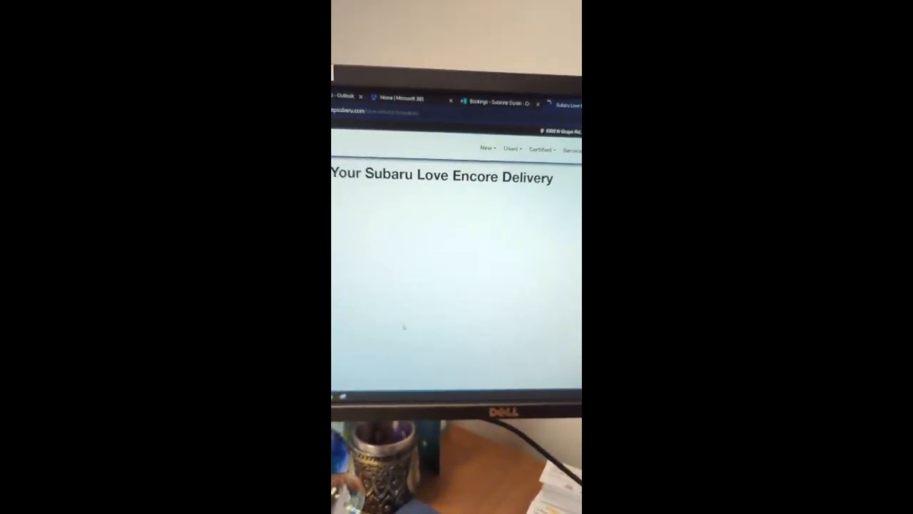